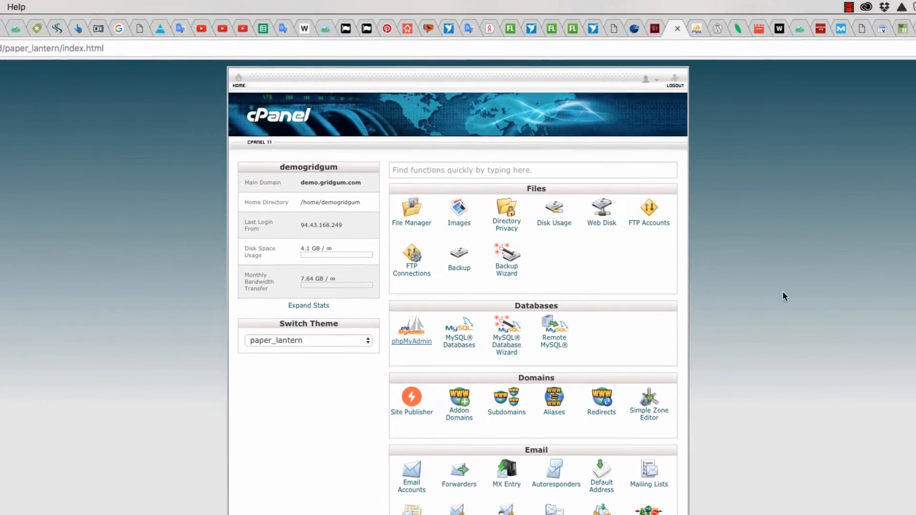
Launch File Manager from cPanel's Files section to view the public_html contents
{"action": "left_click", "coordinate": [411, 212]}
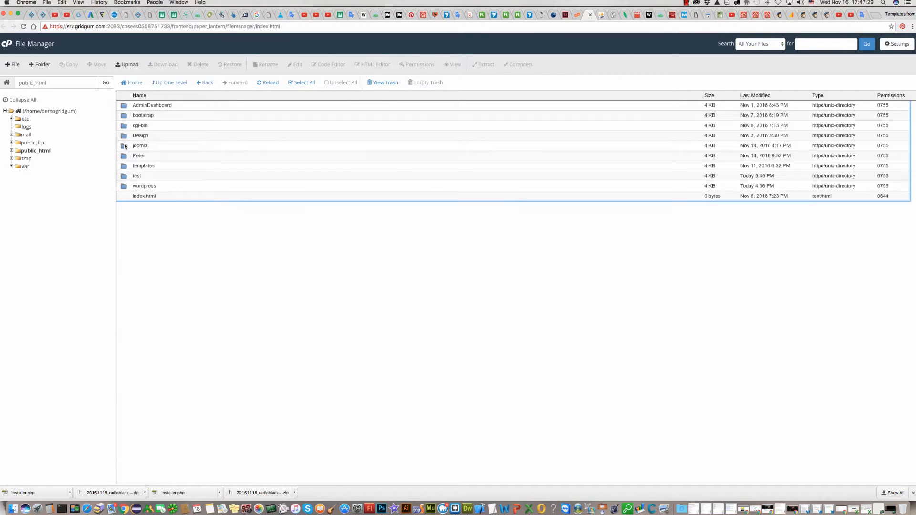
{"action": "left_click", "coordinate": [144, 196]}
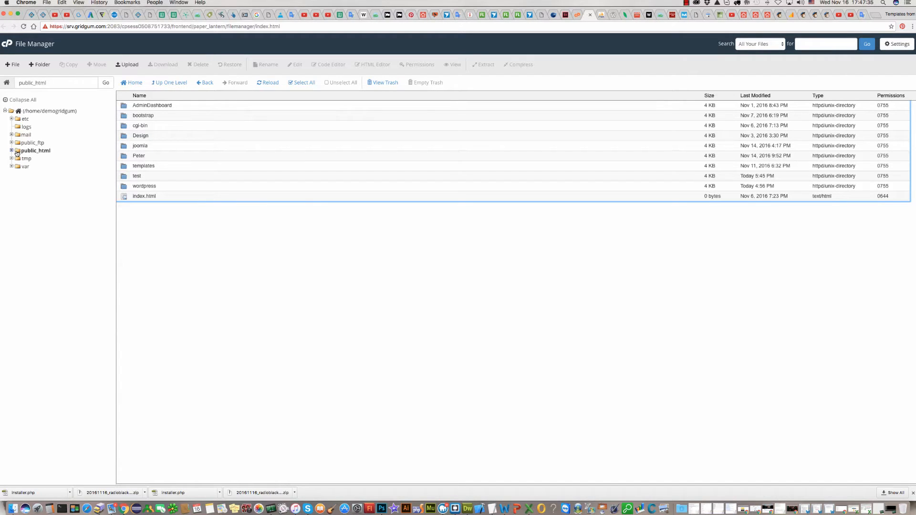
{"action": "mouse_move", "coordinate": [143, 238]}
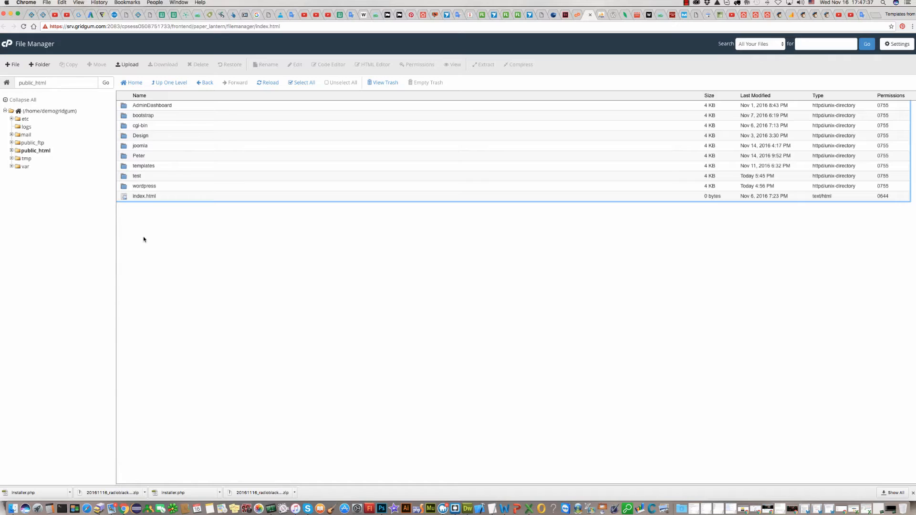
{"action": "mouse_move", "coordinate": [149, 265]}
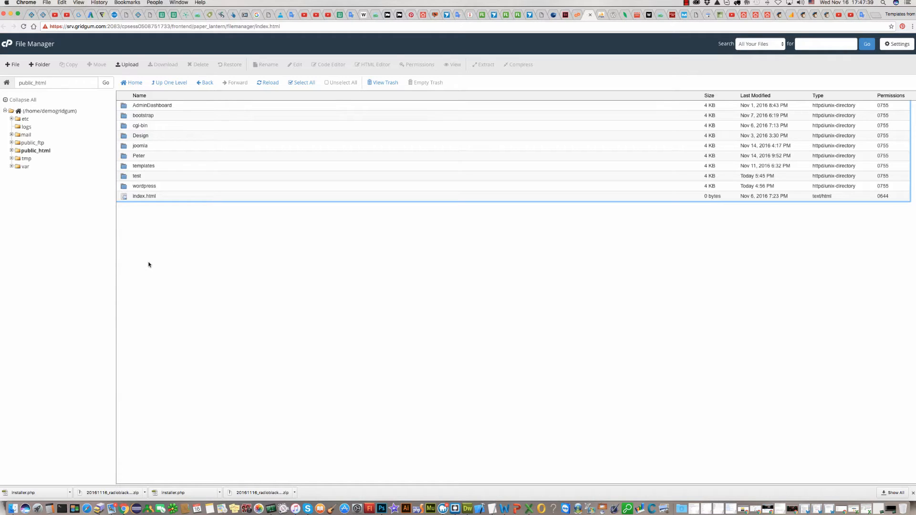
{"action": "mouse_move", "coordinate": [123, 177]}
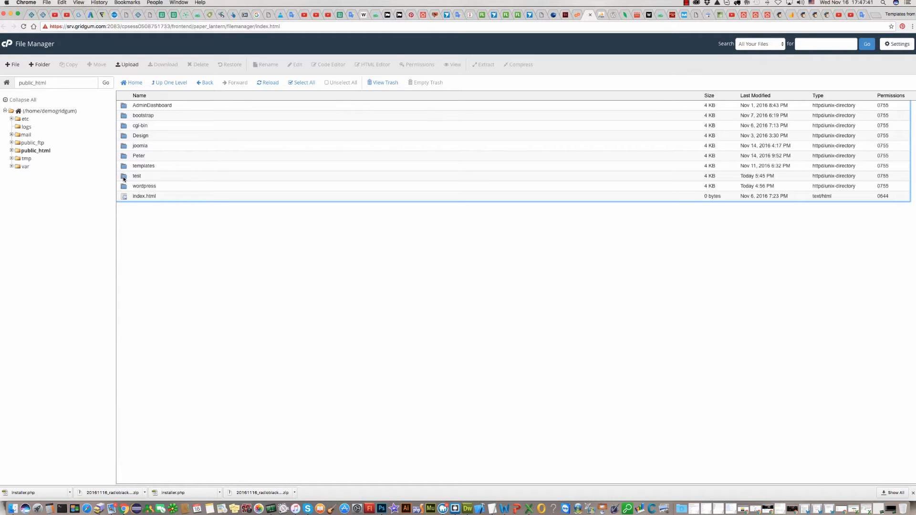
Enter the empty test folder inside public_html
{"action": "double_click", "coordinate": [136, 175]}
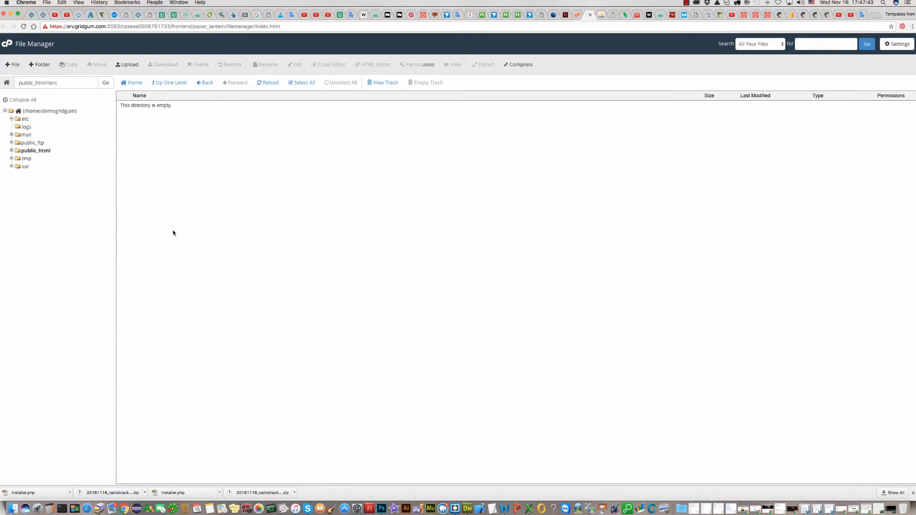
{"action": "mouse_move", "coordinate": [145, 135]}
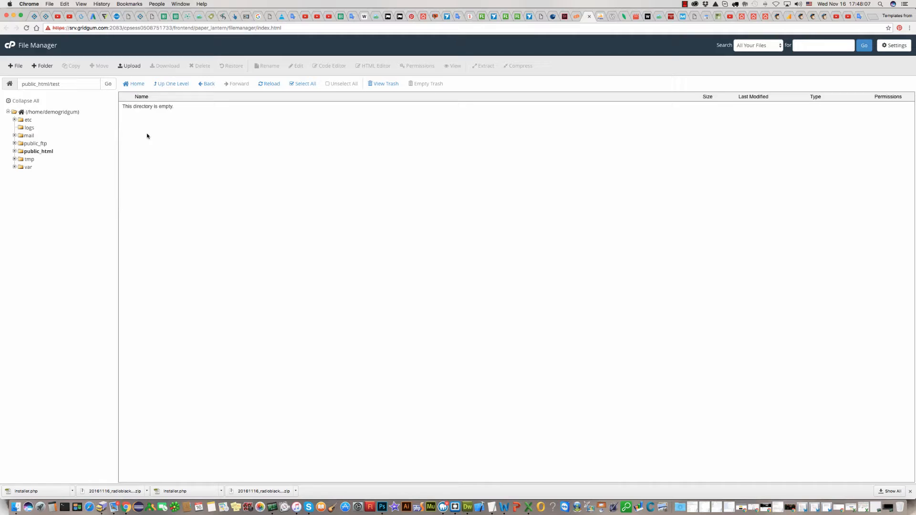
{"action": "mouse_move", "coordinate": [120, 134]}
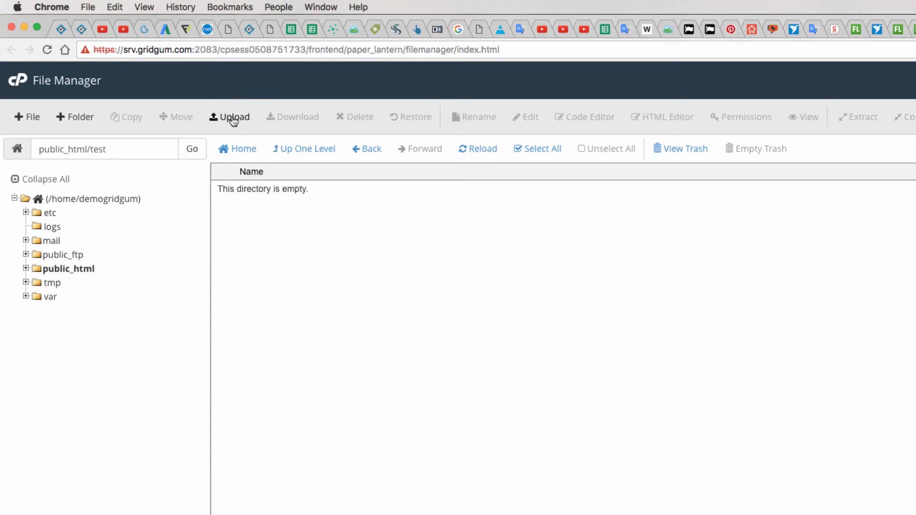
Upload the radioblackwhite archive zip (40.55 MB) from the local Test folder
{"action": "left_click", "coordinate": [230, 117]}
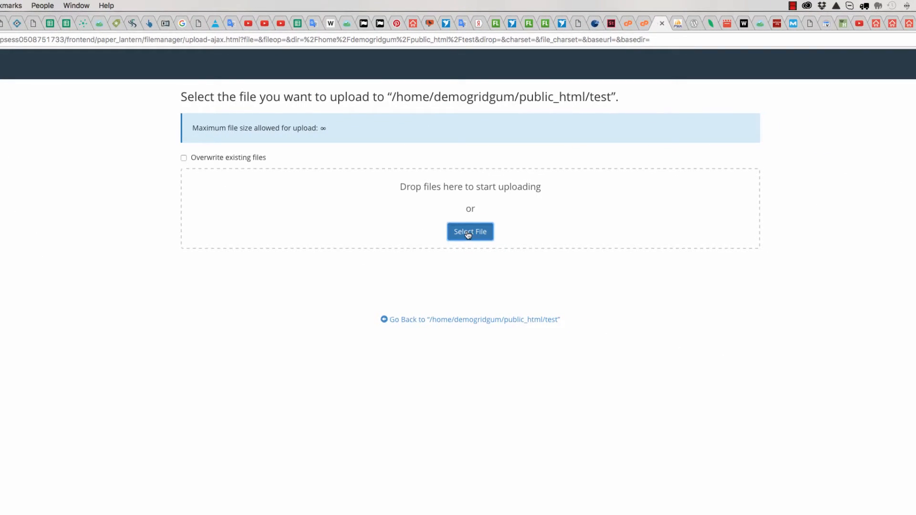
{"action": "left_click", "coordinate": [469, 231]}
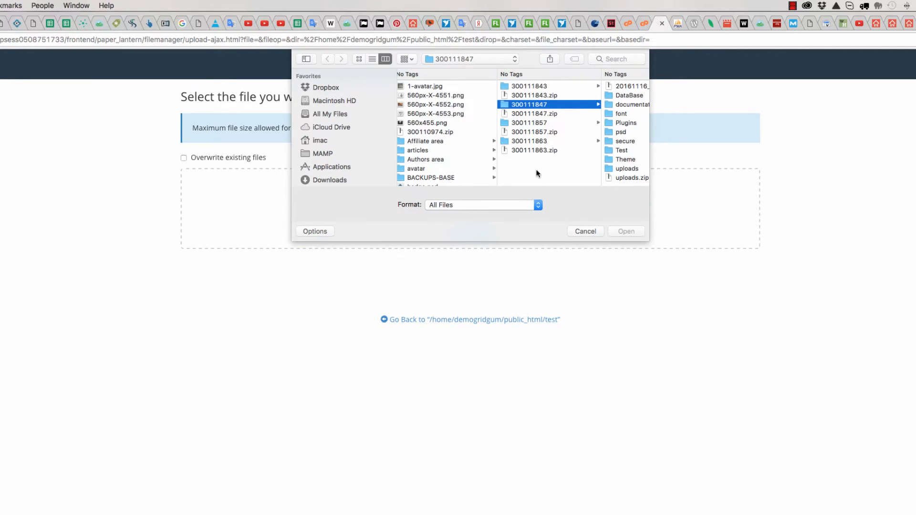
{"action": "left_click", "coordinate": [621, 149]}
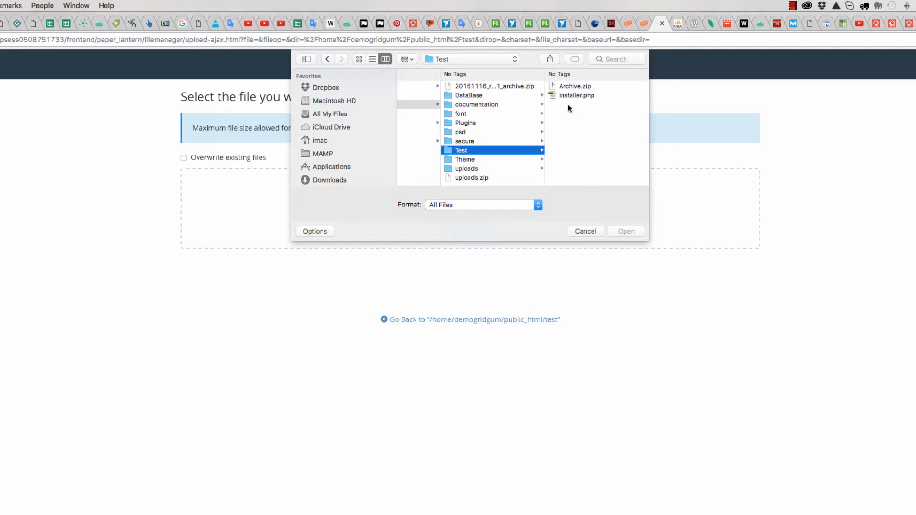
{"action": "left_click", "coordinate": [493, 86]}
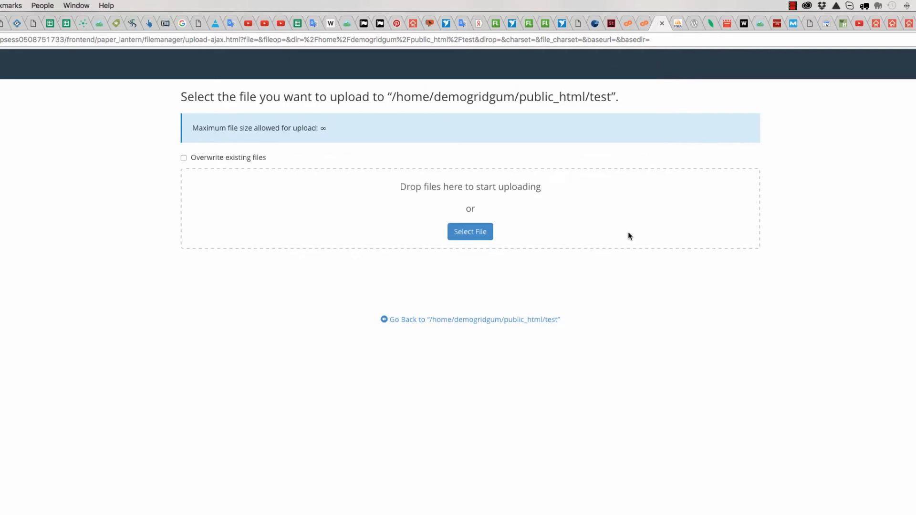
Upload installer.php from the local Test folder and go back to public_html/test
{"action": "left_click", "coordinate": [469, 230]}
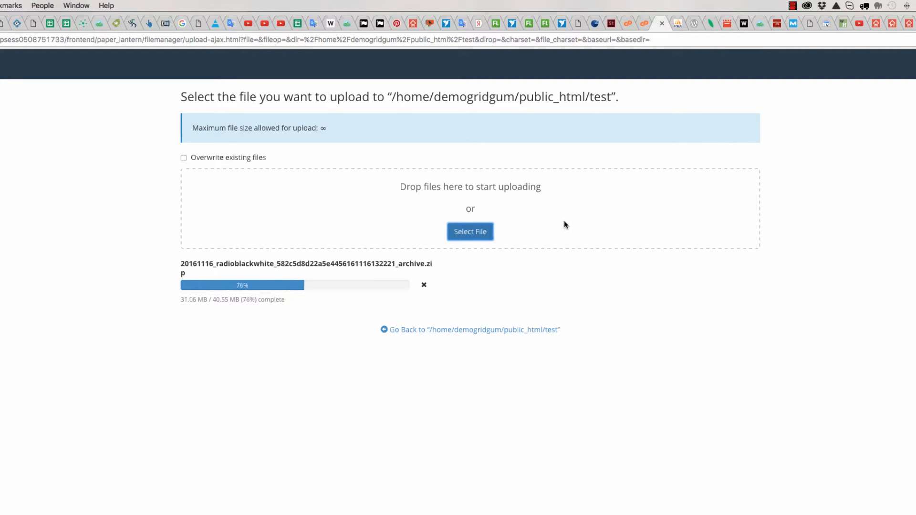
{"action": "left_click", "coordinate": [469, 231]}
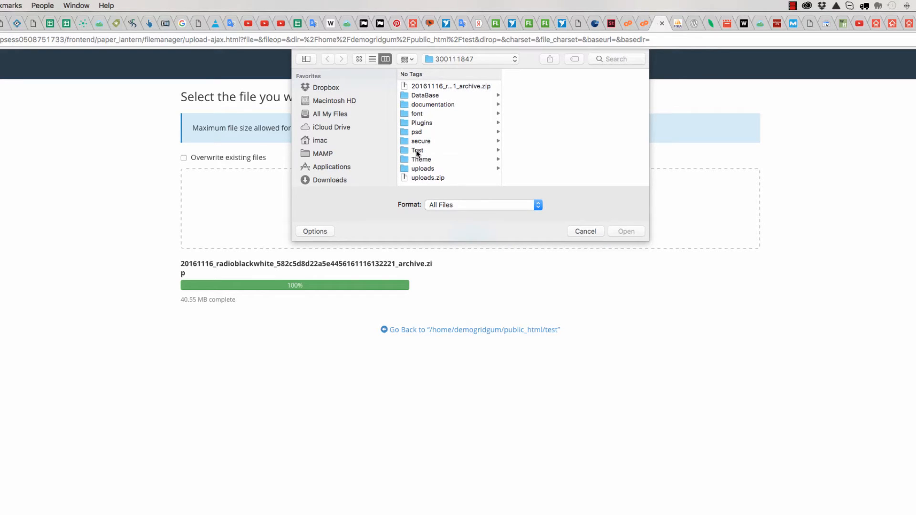
{"action": "left_click", "coordinate": [418, 149]}
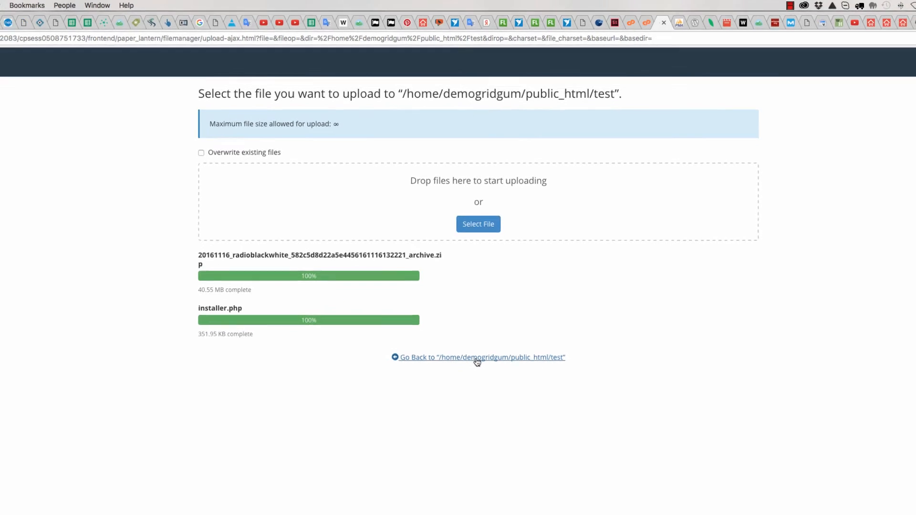
{"action": "left_click", "coordinate": [481, 357]}
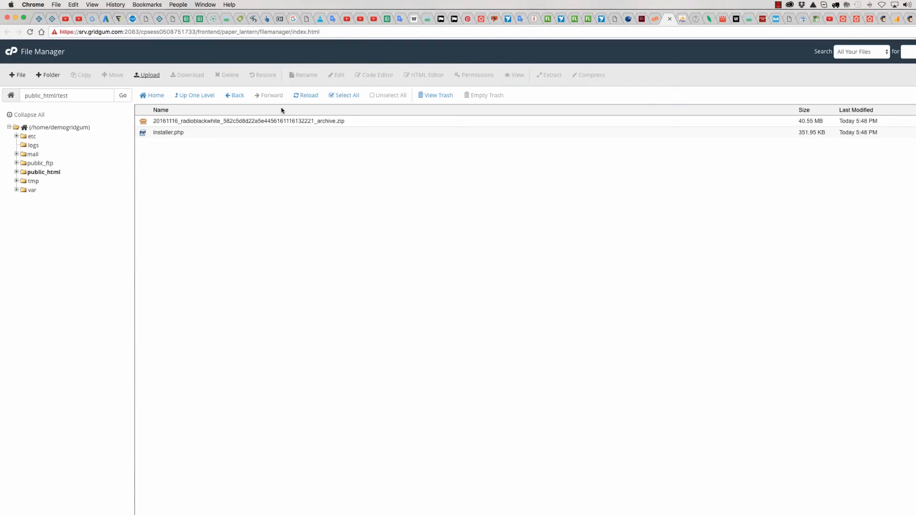
{"action": "mouse_move", "coordinate": [182, 183]}
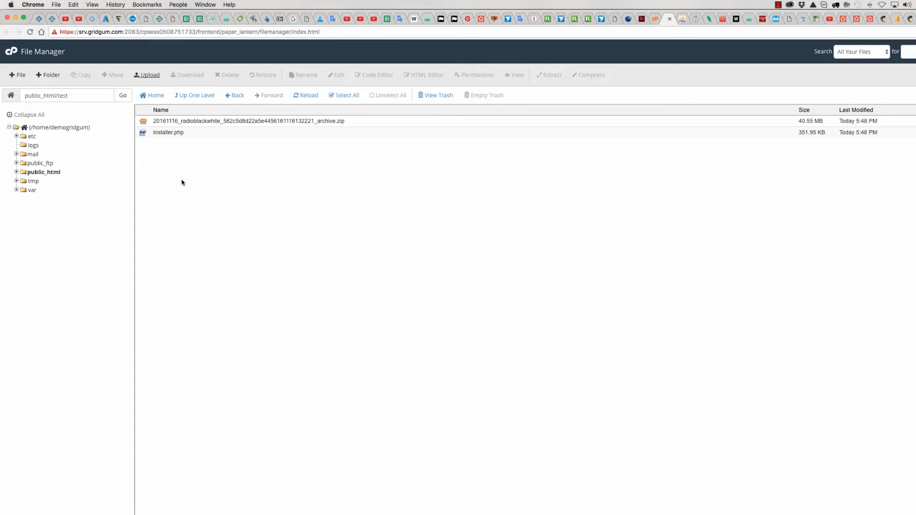
{"action": "mouse_move", "coordinate": [652, 43]}
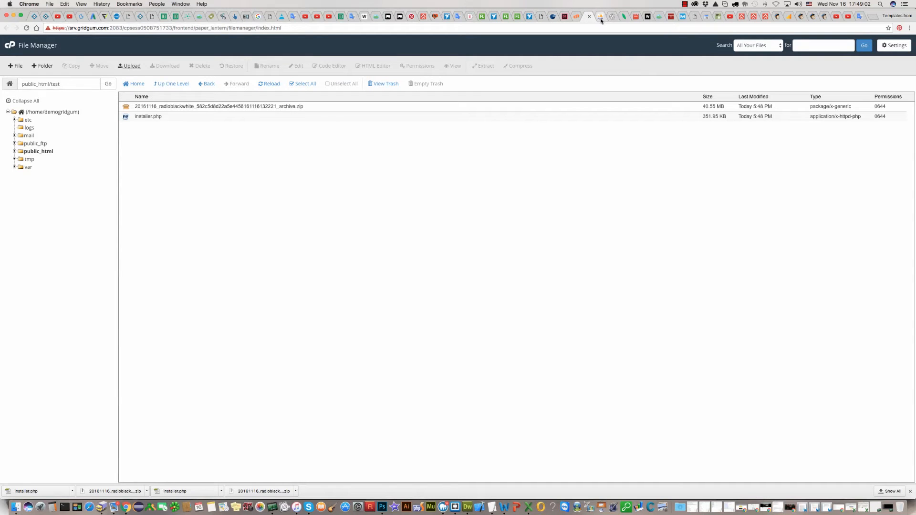
Switch to the phpMyAdmin tab showing the cmpr_users UPDATE result
{"action": "left_click", "coordinate": [600, 16]}
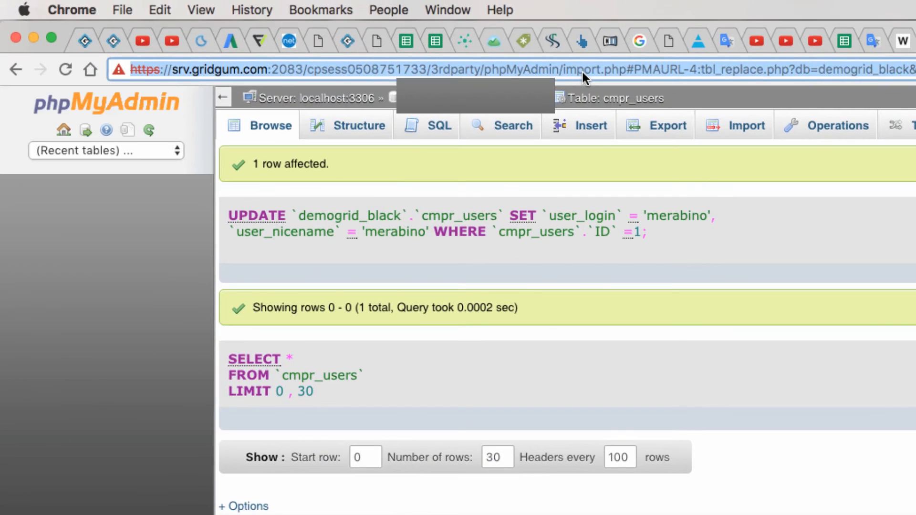
Navigate to demo.gridgum.com/test/installer.php to load the Duplicator installer Step 1
{"action": "type", "text": "demo.gridgum.com/wordpress/computer-repair/"}
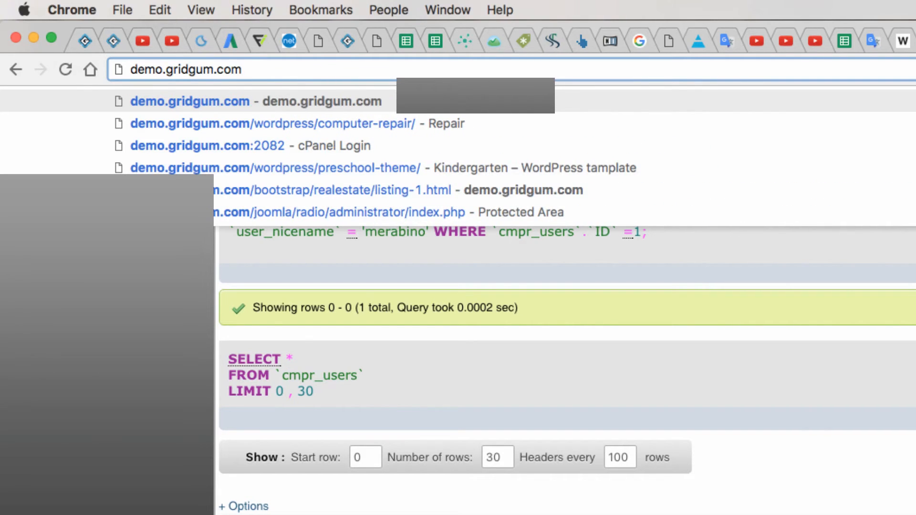
{"action": "type", "text": "/test"}
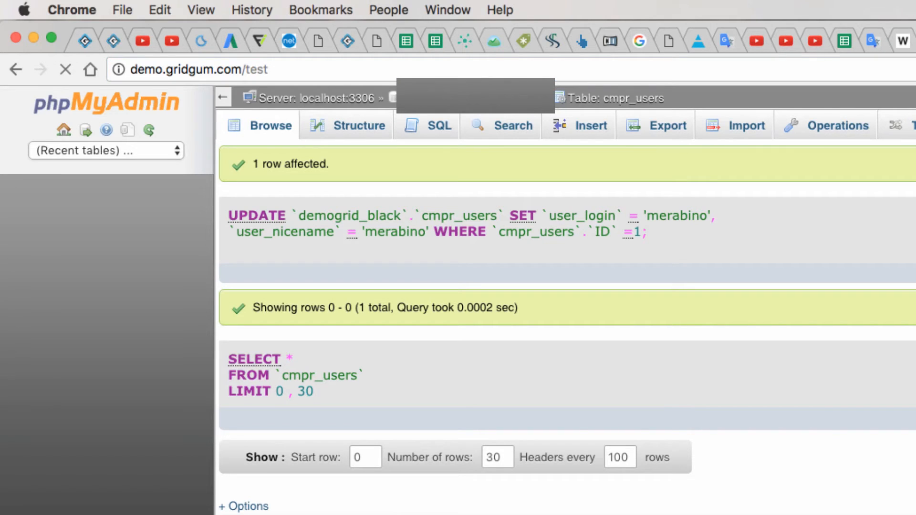
{"action": "left_click", "coordinate": [201, 69]}
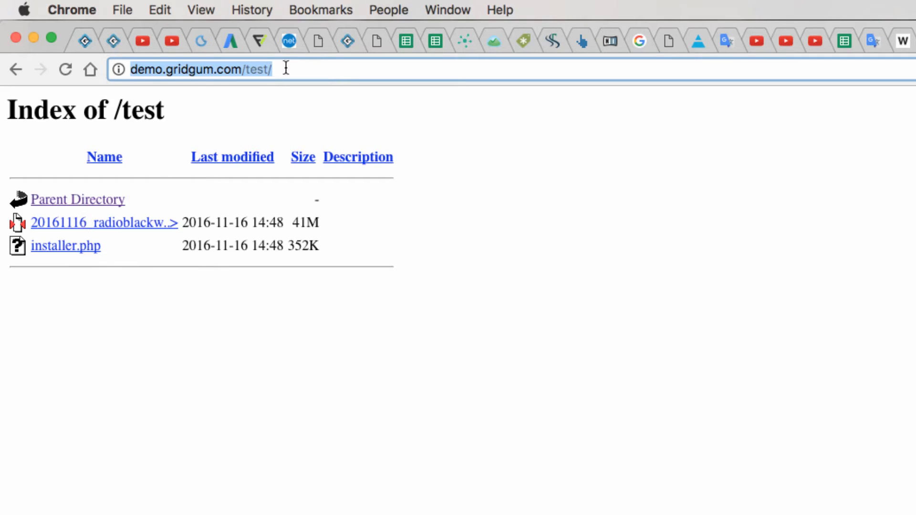
{"action": "type", "text": "inst"}
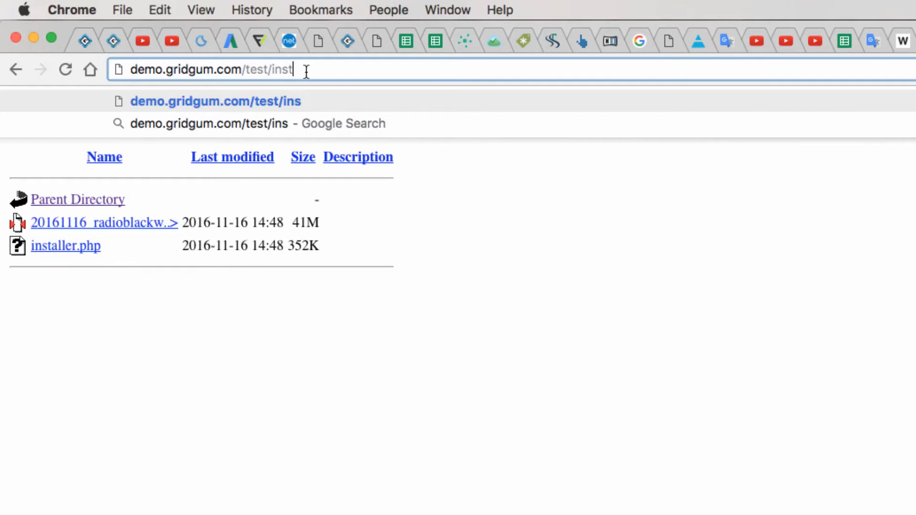
{"action": "type", "text": "aller.php"}
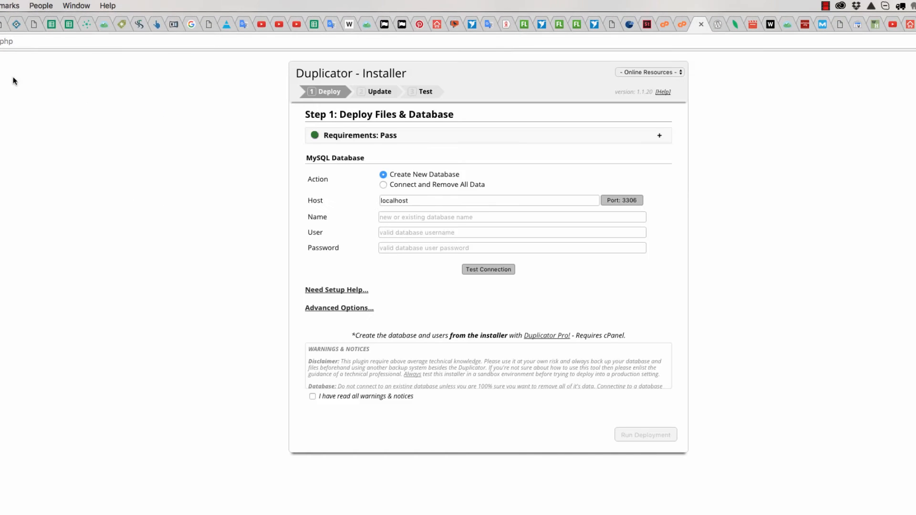
{"action": "mouse_move", "coordinate": [316, 300]}
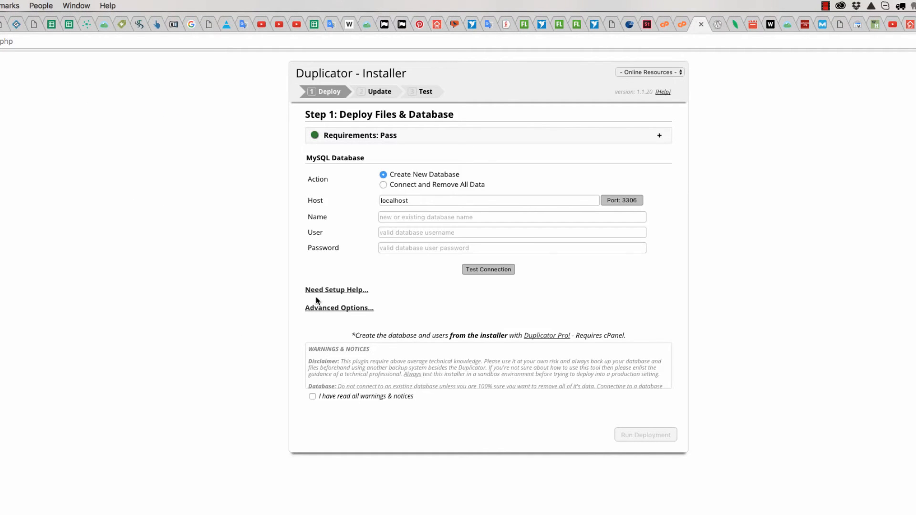
{"action": "mouse_move", "coordinate": [380, 238]}
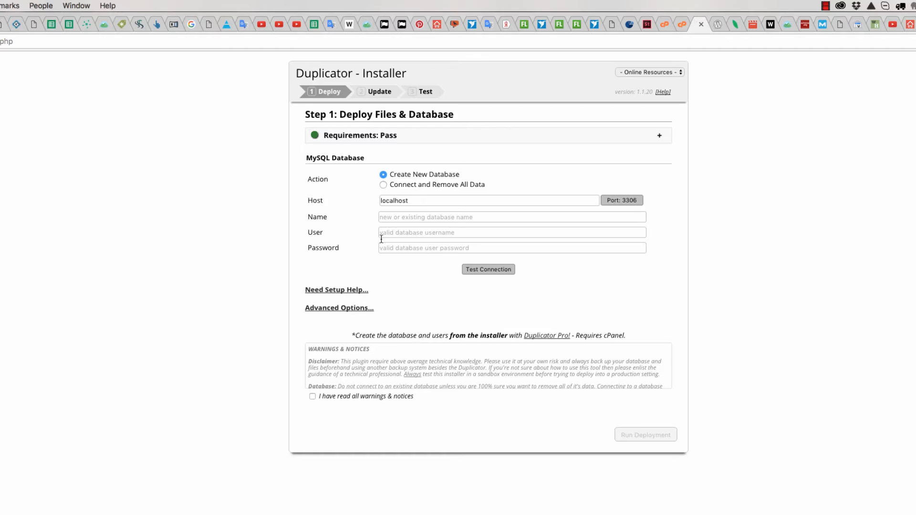
{"action": "mouse_move", "coordinate": [319, 219]}
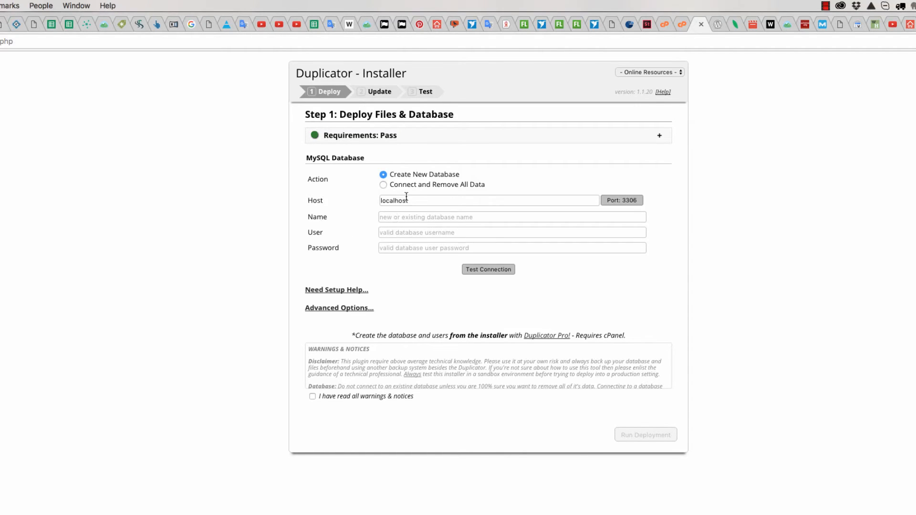
Begin entering the new MySQL database name with Create New Database on localhost
{"action": "left_click", "coordinate": [511, 216]}
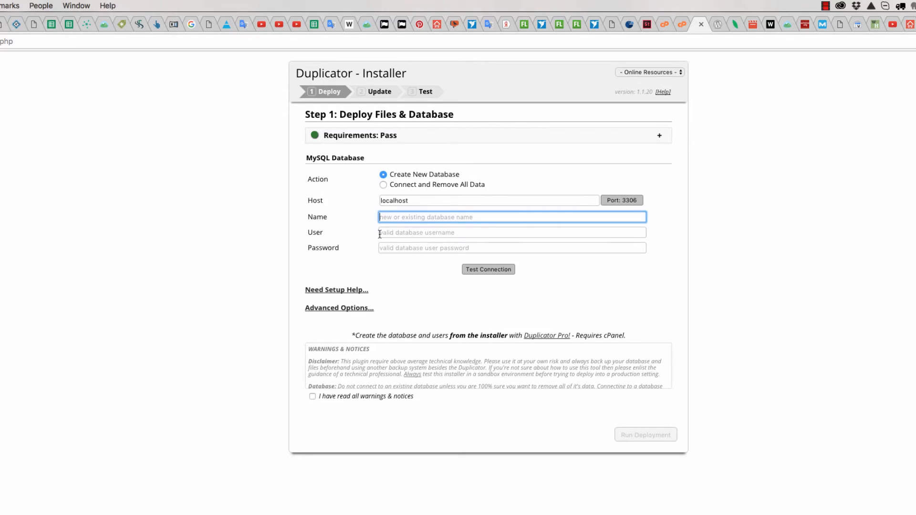
{"action": "mouse_move", "coordinate": [423, 228]}
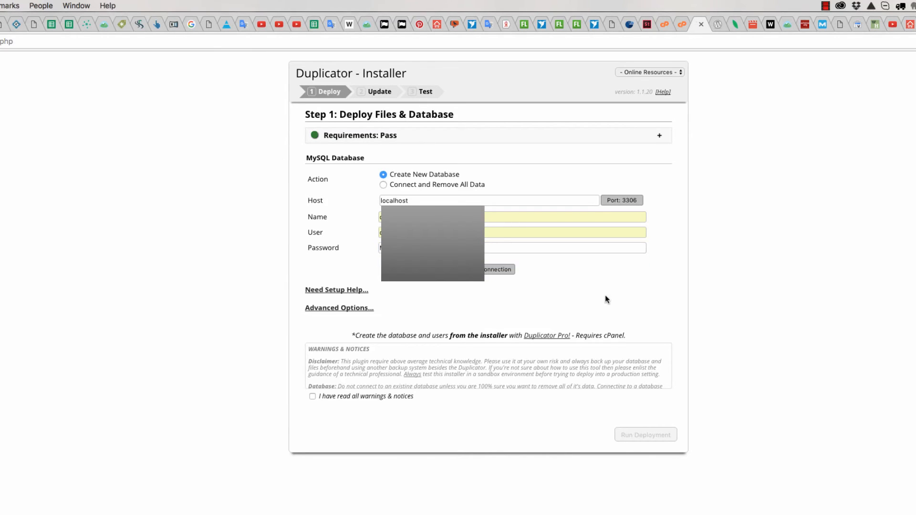
{"action": "mouse_move", "coordinate": [314, 399]}
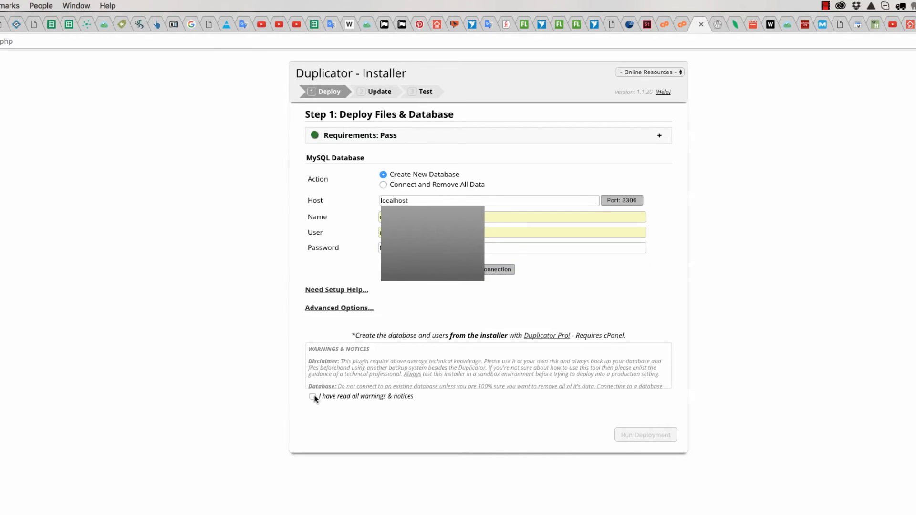
{"action": "mouse_move", "coordinate": [385, 402]}
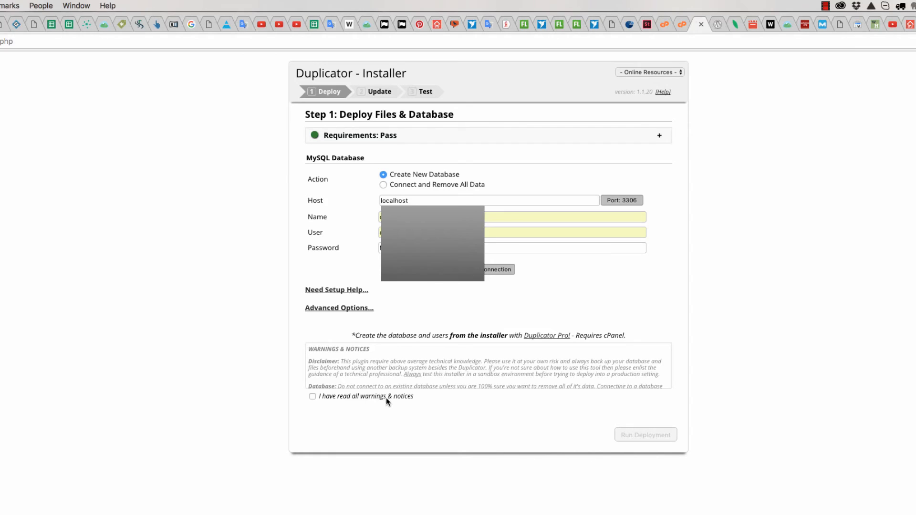
Tick the warnings acknowledgement and run Test Connection, getting Host and Database success
{"action": "left_click", "coordinate": [313, 396]}
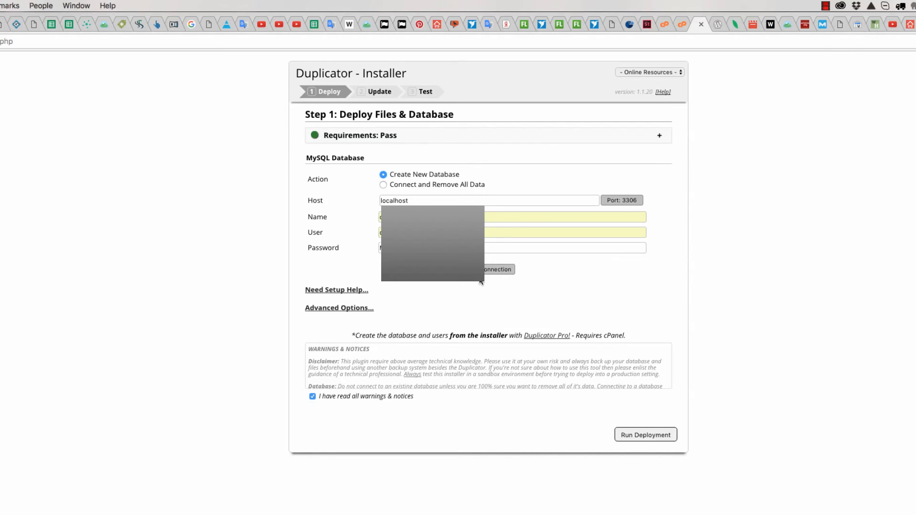
{"action": "left_click", "coordinate": [496, 269]}
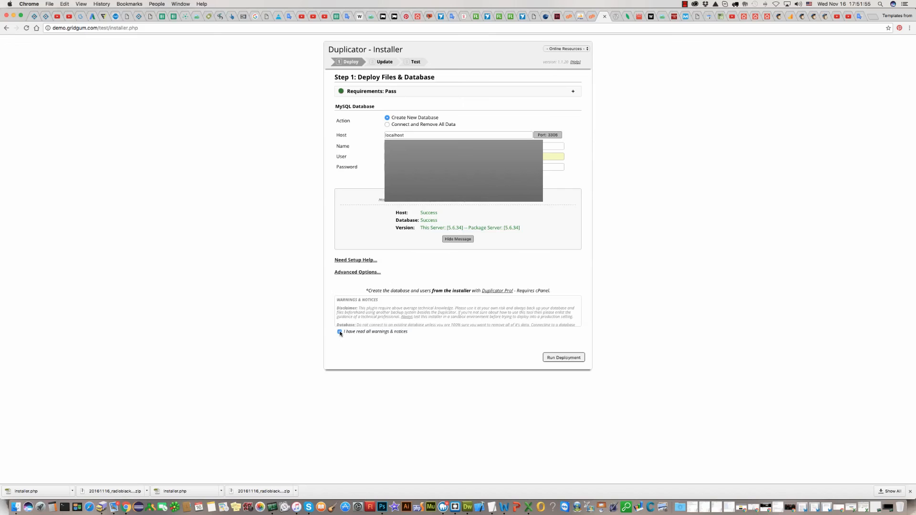
{"action": "left_click", "coordinate": [340, 332]}
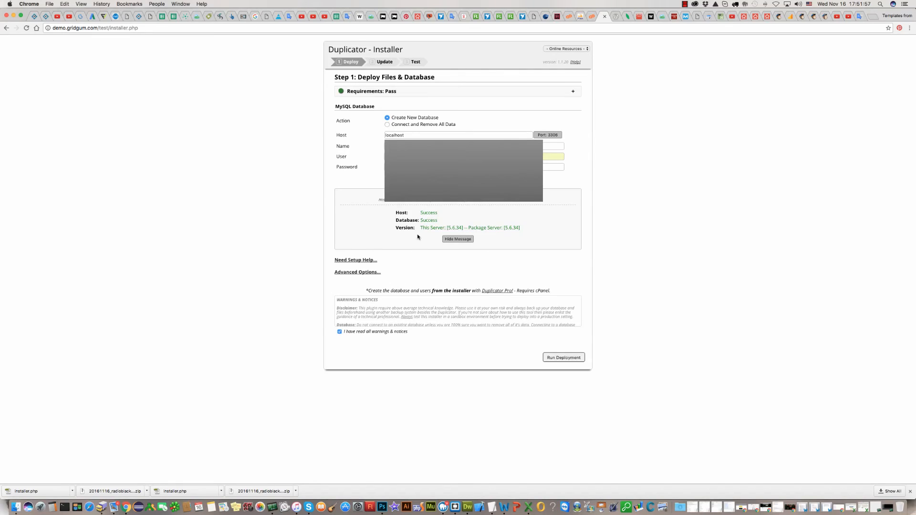
{"action": "mouse_move", "coordinate": [478, 227]}
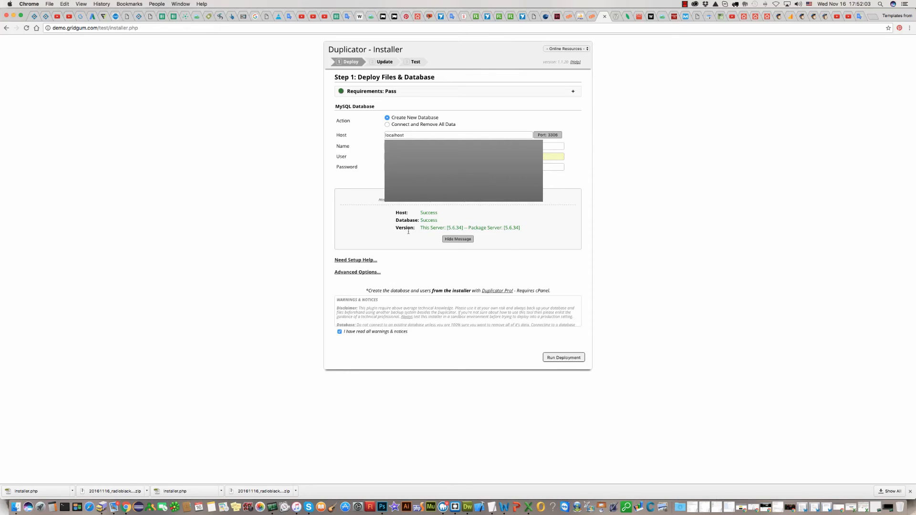
{"action": "mouse_move", "coordinate": [506, 339]}
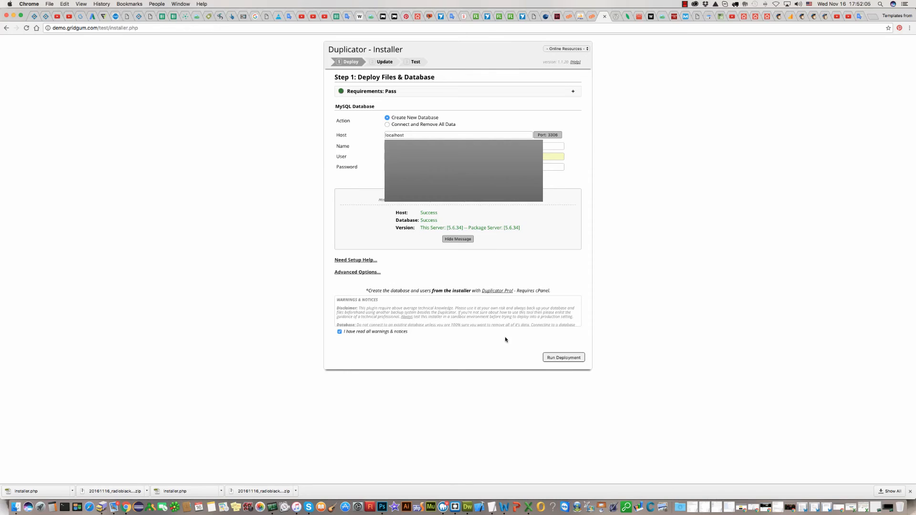
{"action": "mouse_move", "coordinate": [563, 357]}
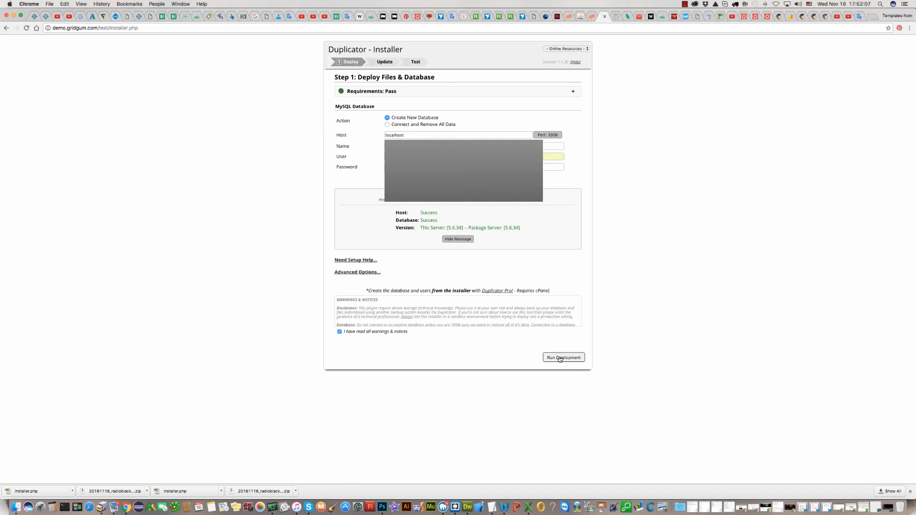
Run Deployment so the installer advances to Step 2: Update Files & Database
{"action": "left_click", "coordinate": [563, 357]}
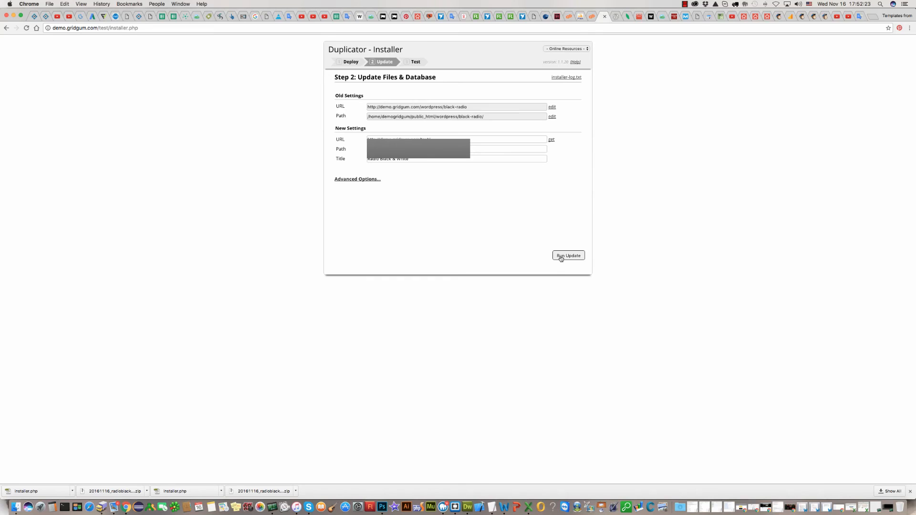
Run Update with the new URL and path, then launch Test Site from Step 3
{"action": "left_click", "coordinate": [567, 256]}
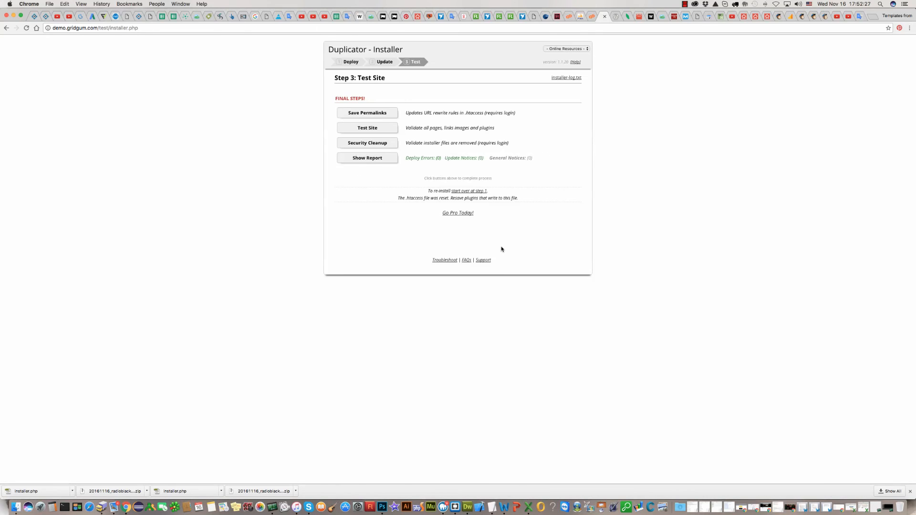
{"action": "mouse_move", "coordinate": [316, 165]}
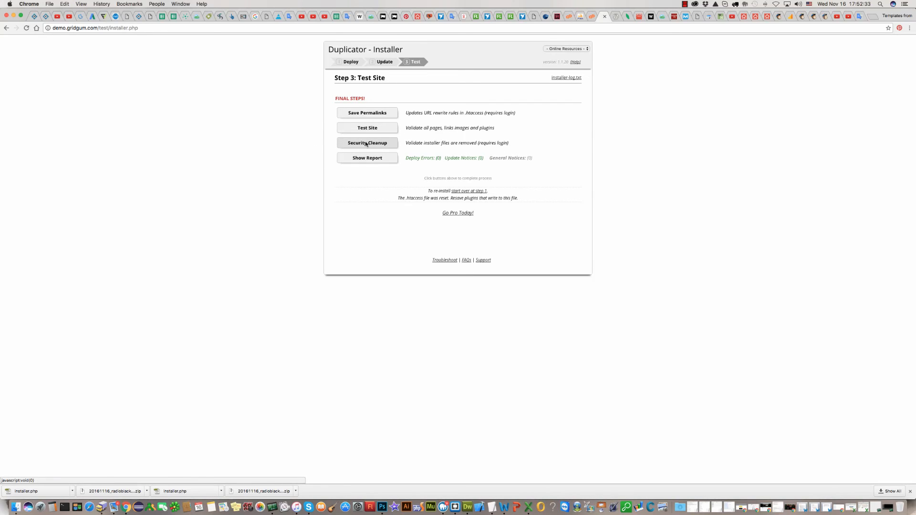
{"action": "left_click", "coordinate": [366, 142]}
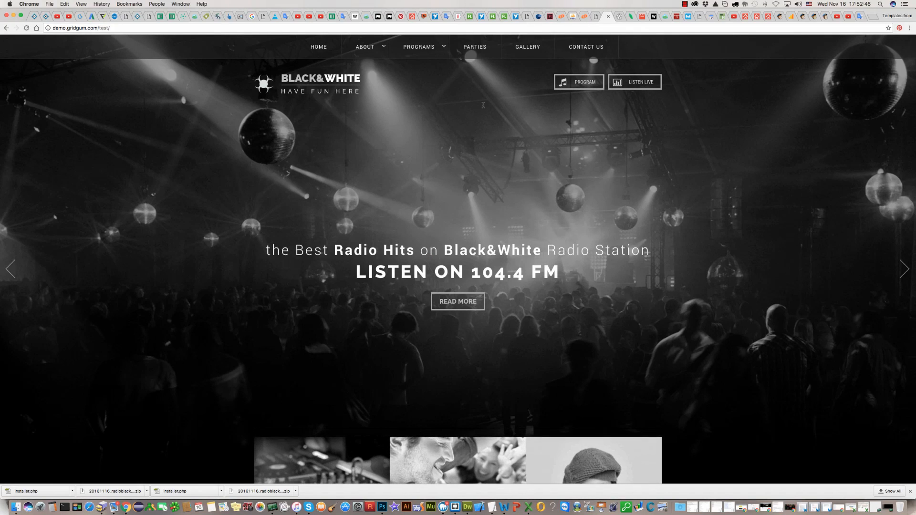
Browse the live Black&White radio homepage at demo.gridgum.com/test, advancing the slider and scrolling down
{"action": "left_click", "coordinate": [904, 269]}
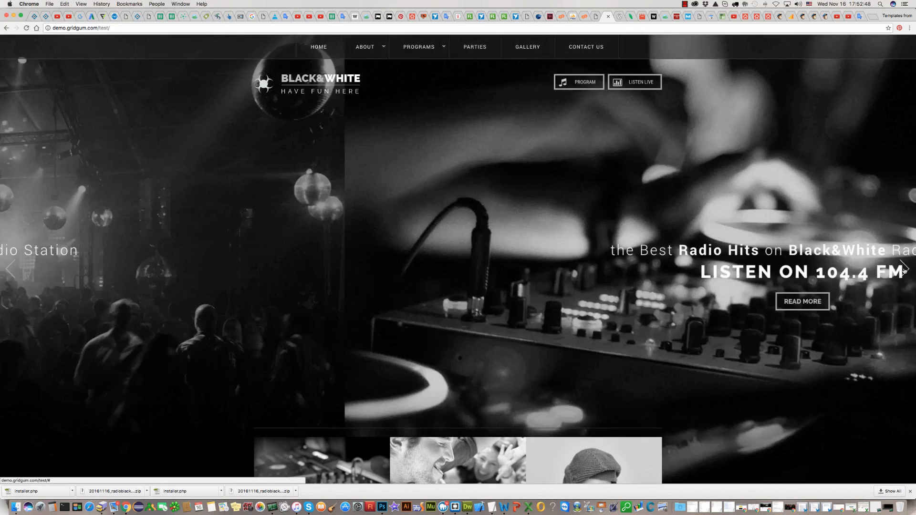
{"action": "scroll", "scroll_direction": "down", "scroll_amount": 3}
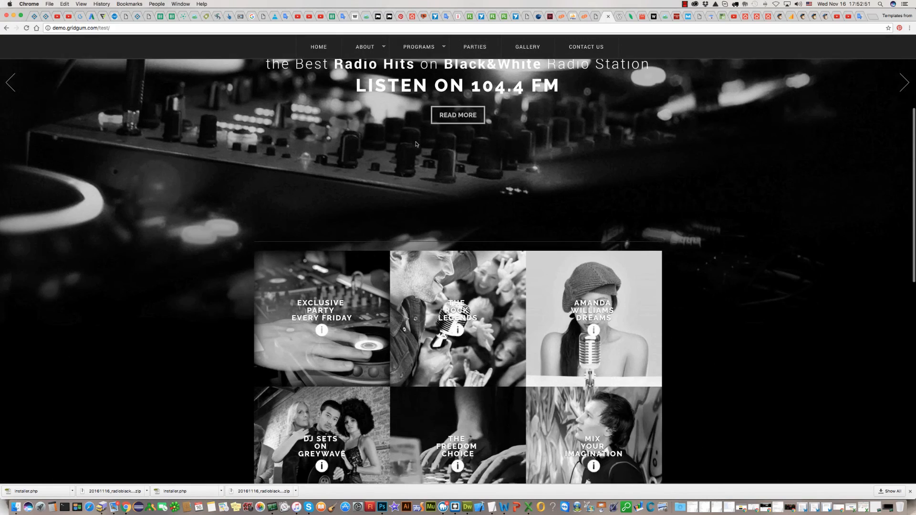
{"action": "scroll", "scroll_direction": "down", "scroll_amount": 3}
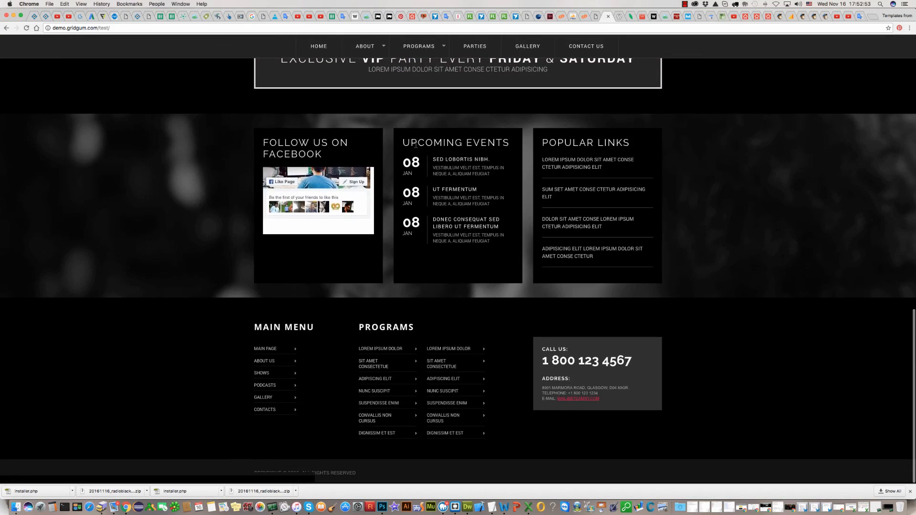